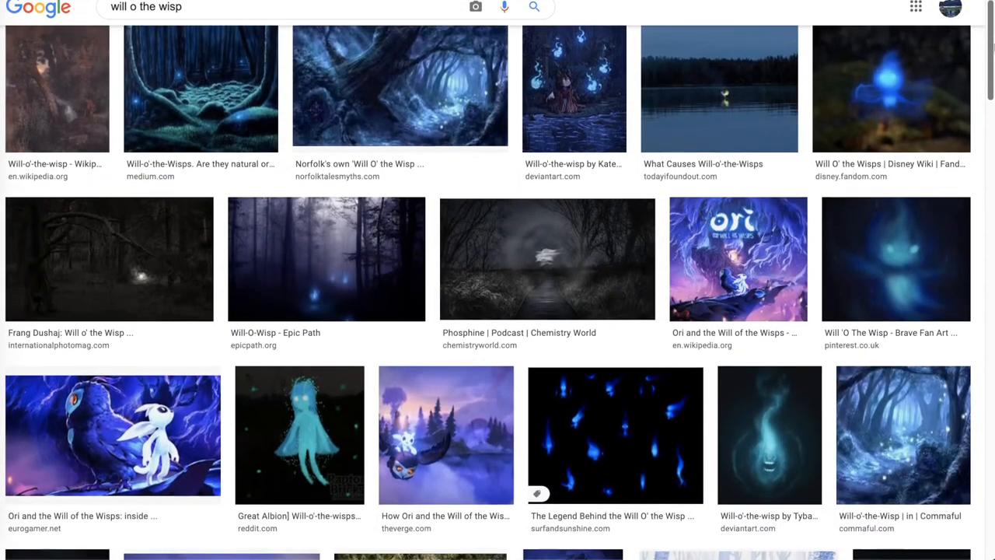
Step: Scroll down issue #230 'Will o' the Wisps' to review its task checklist
{"action": "scroll", "scroll_direction": "down", "scroll_amount": 3}
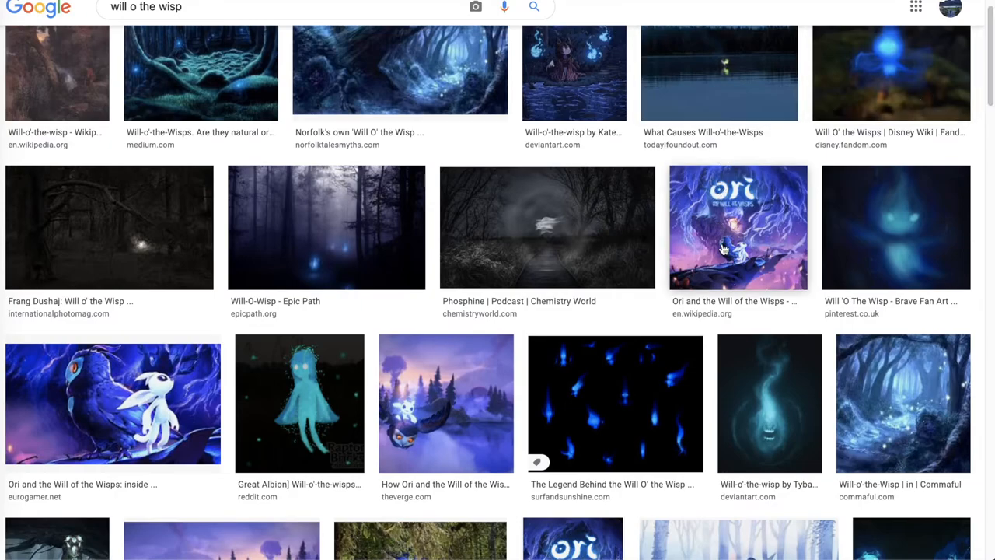
{"action": "scroll", "scroll_direction": "down", "scroll_amount": 3}
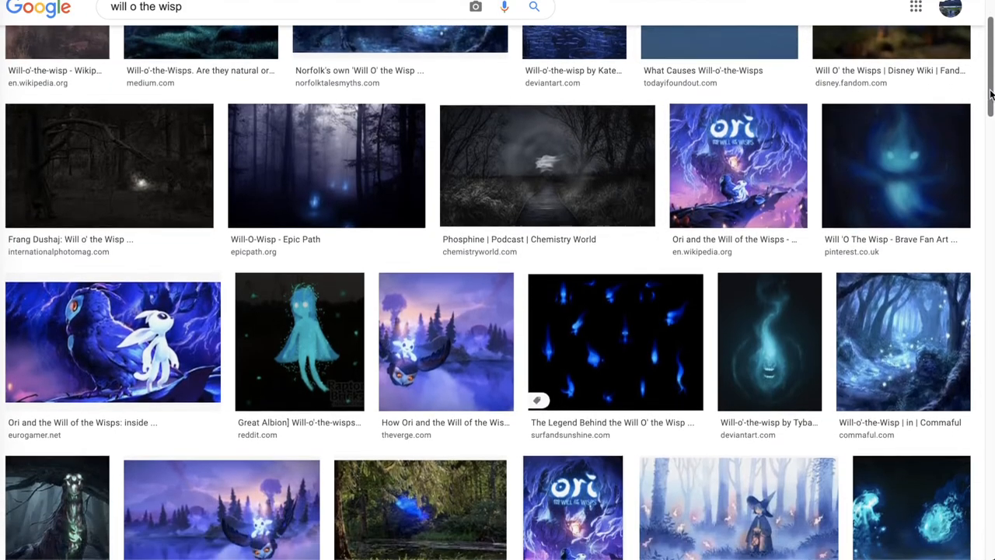
{"action": "scroll", "scroll_direction": "down", "scroll_amount": 3}
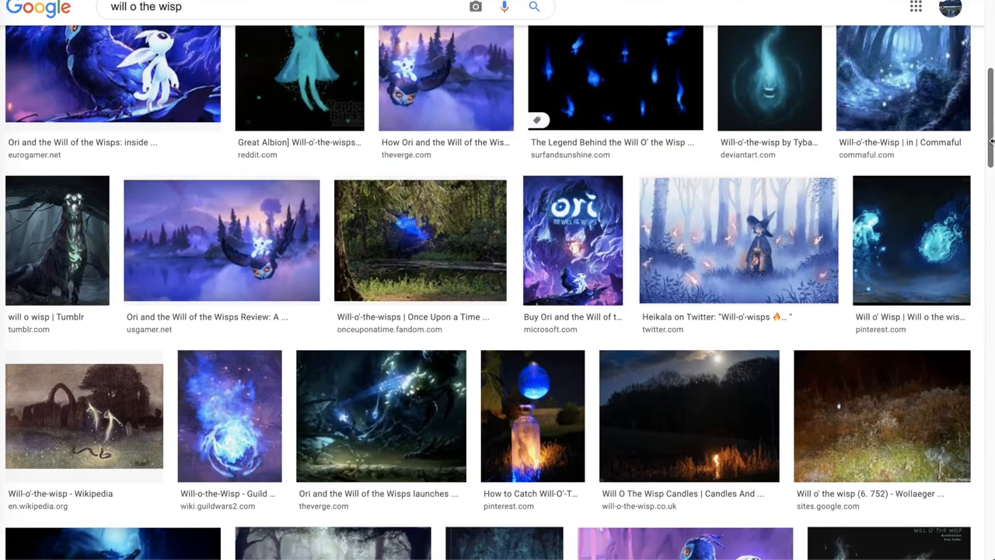
{"action": "scroll", "scroll_direction": "down", "scroll_amount": 3}
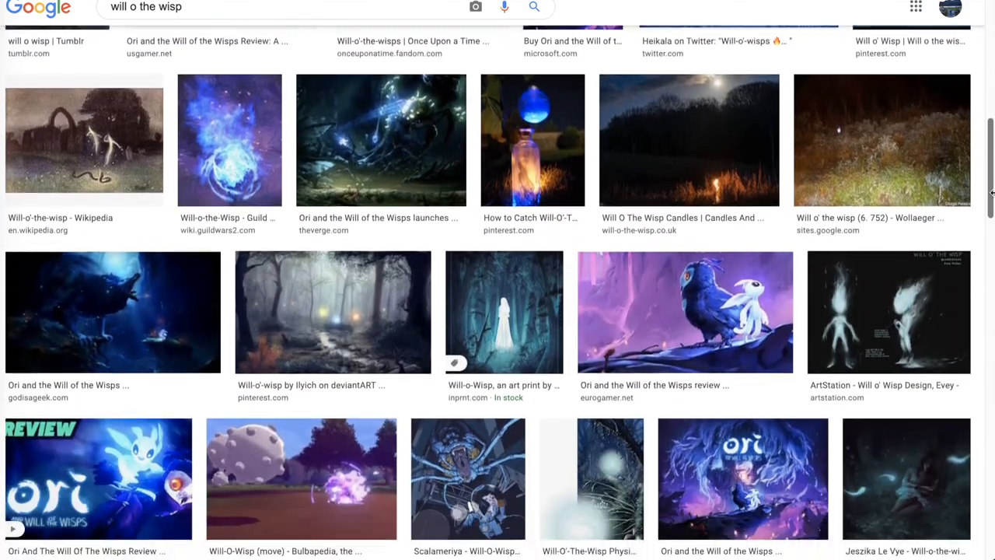
{"action": "scroll", "scroll_direction": "down", "scroll_amount": 3}
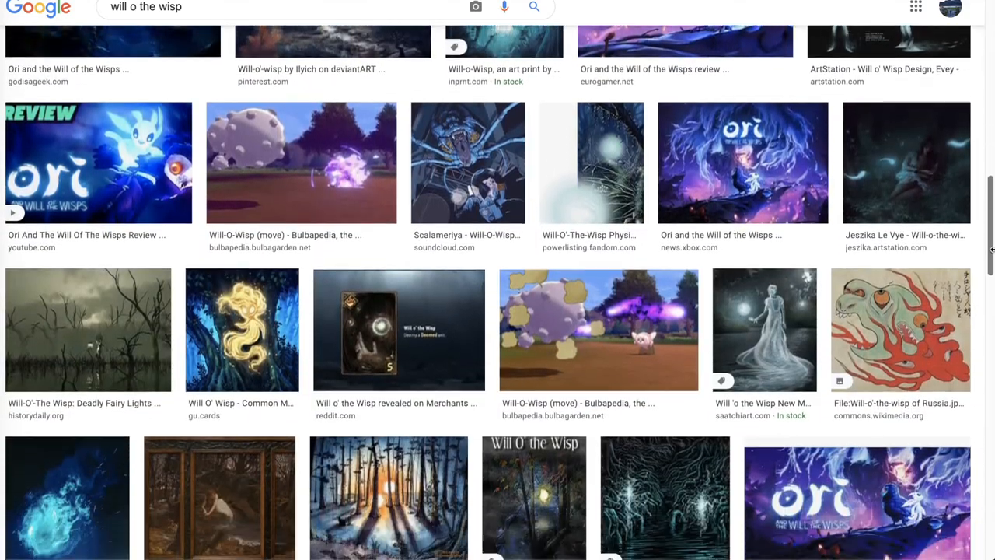
{"action": "scroll", "scroll_direction": "down", "scroll_amount": 3}
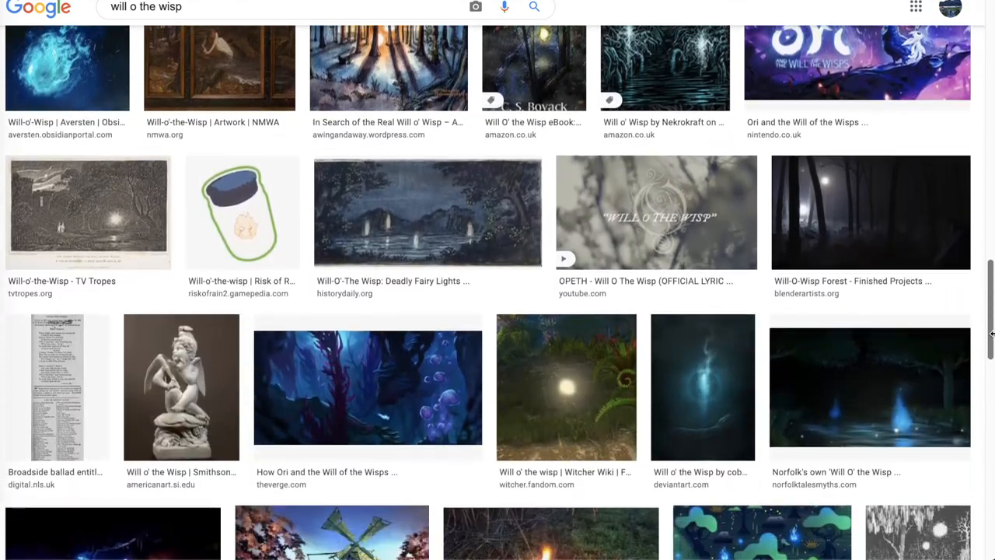
{"action": "scroll", "scroll_direction": "down", "scroll_amount": 3}
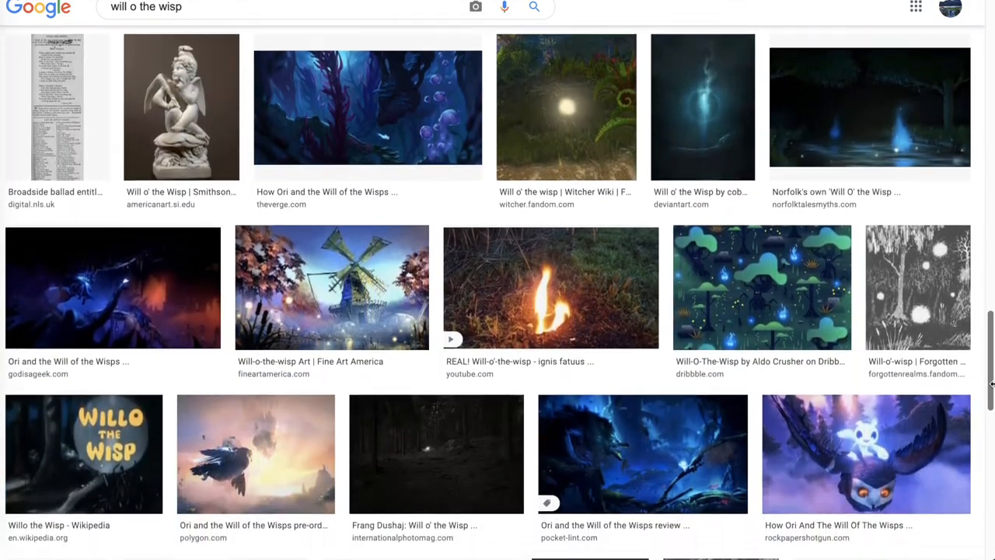
{"action": "scroll", "scroll_direction": "down", "scroll_amount": 3}
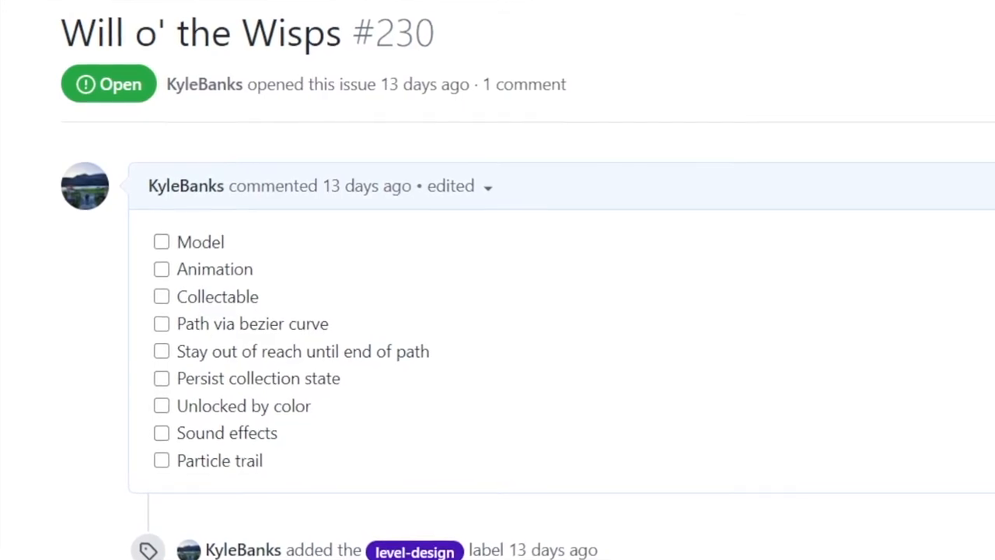
{"action": "scroll", "scroll_direction": "down", "scroll_amount": 3}
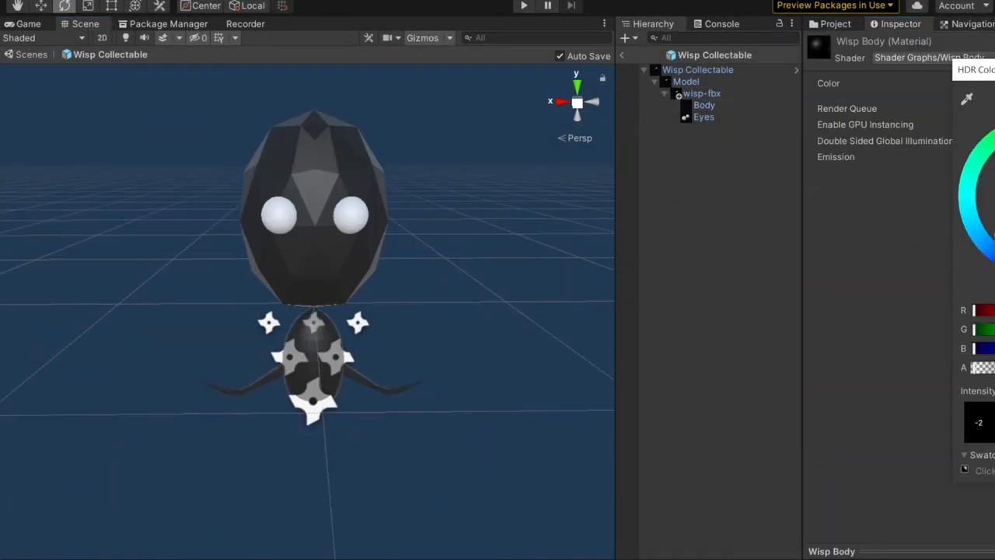
Step: Set the Wisp Body and Eyes HDR colours, and configure a mesh-shaped particle system on Body
{"action": "left_click", "coordinate": [703, 117]}
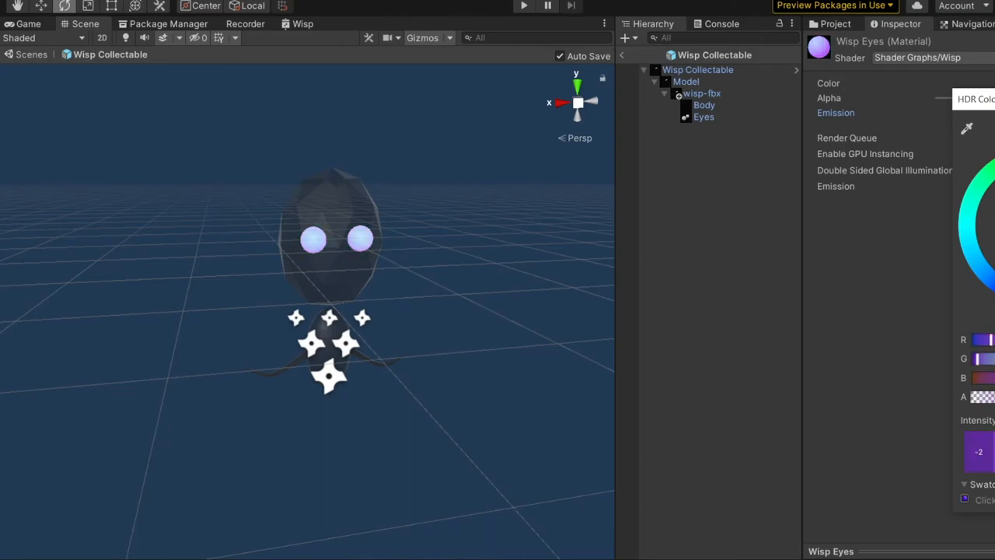
{"action": "left_click", "coordinate": [704, 105]}
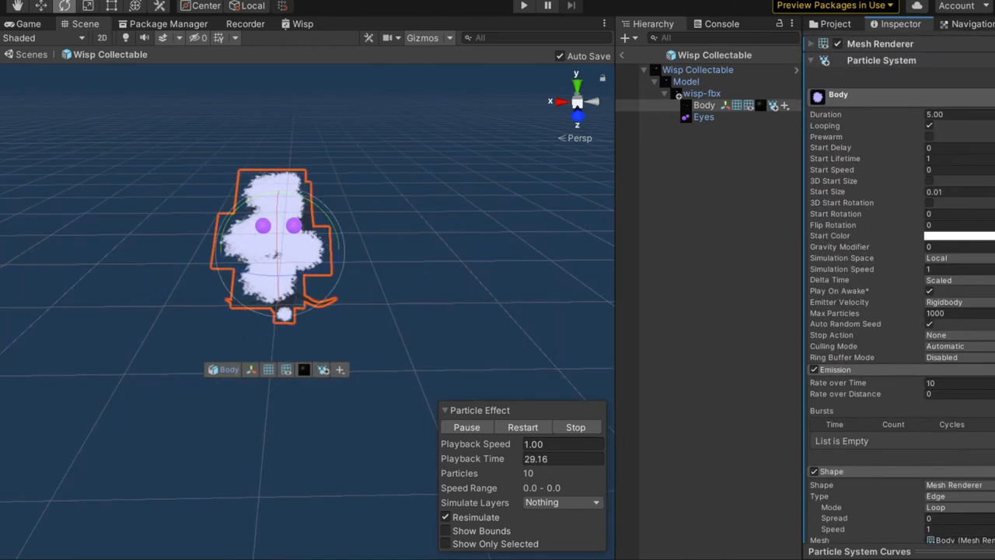
{"action": "left_click", "coordinate": [519, 6]}
{"action": "type", "text": "-0.01"}
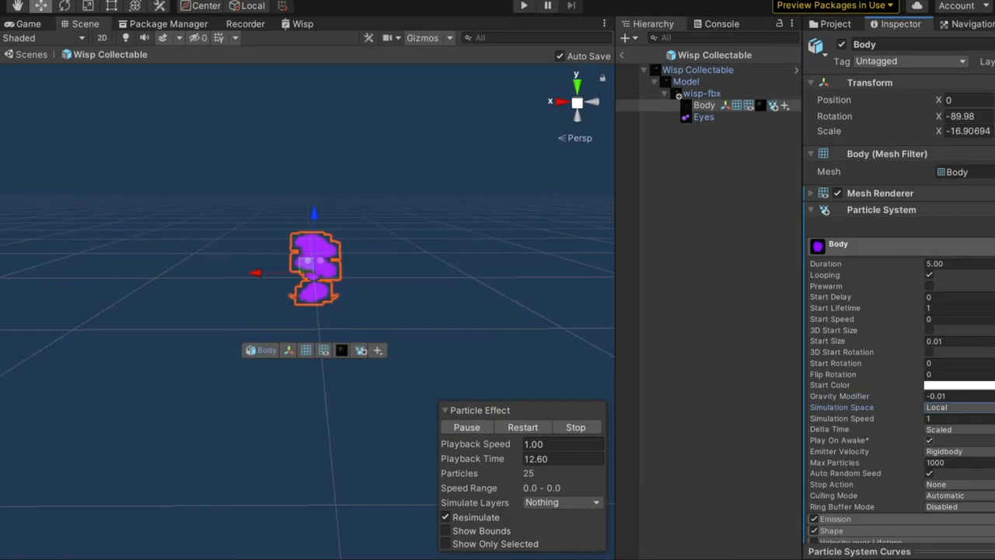
{"action": "left_click", "coordinate": [846, 24]}
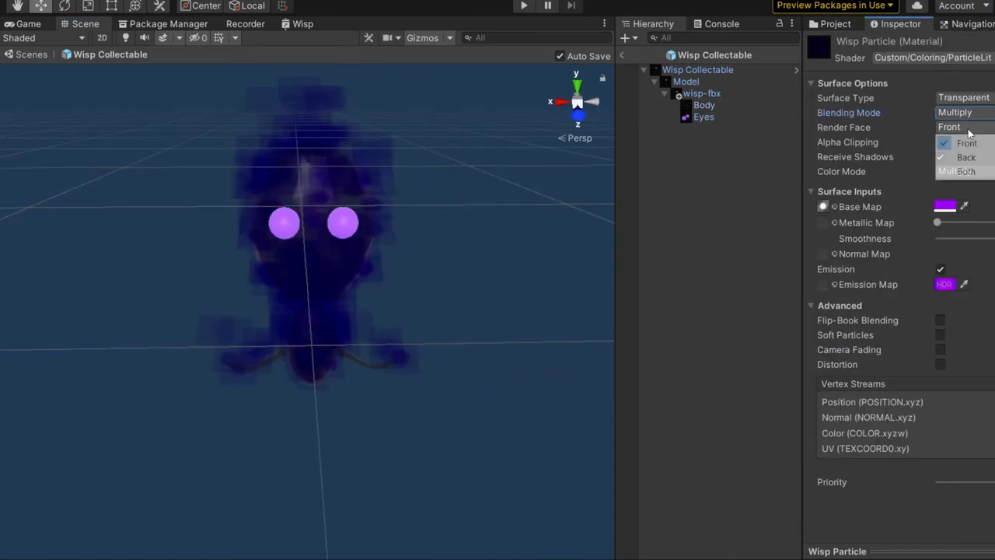
Step: Change the Wisp Particle material's Blending Mode from Multiply to Alpha and check Render Face
{"action": "left_click", "coordinate": [963, 112]}
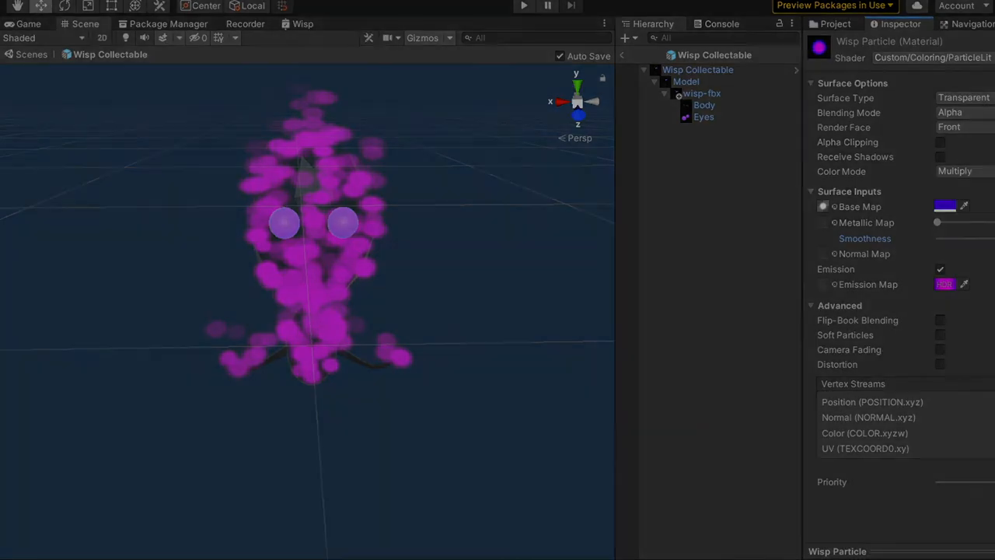
{"action": "left_click", "coordinate": [521, 5]}
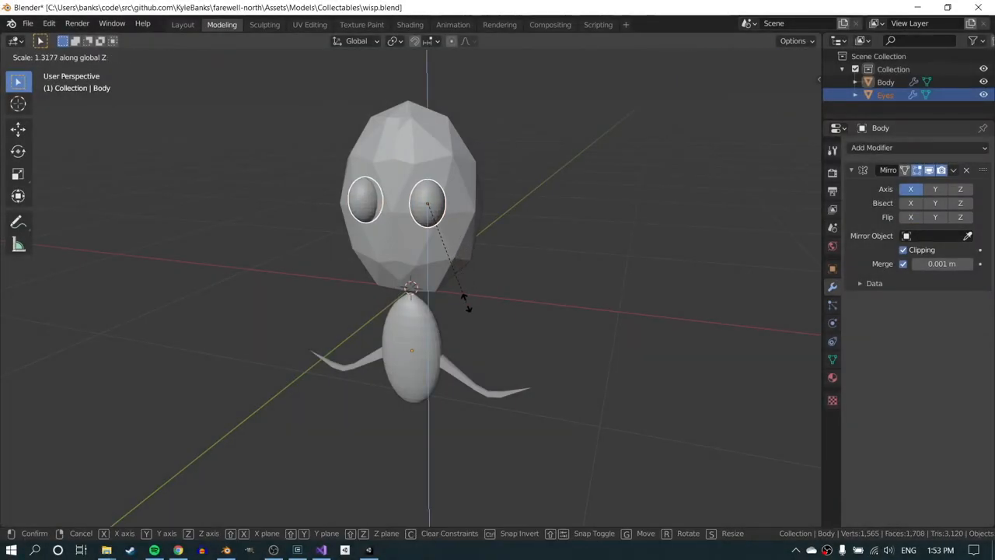
Step: Scale the eyes taller along Z and move body vertices into a pointed head
{"action": "left_click", "coordinate": [577, 290]}
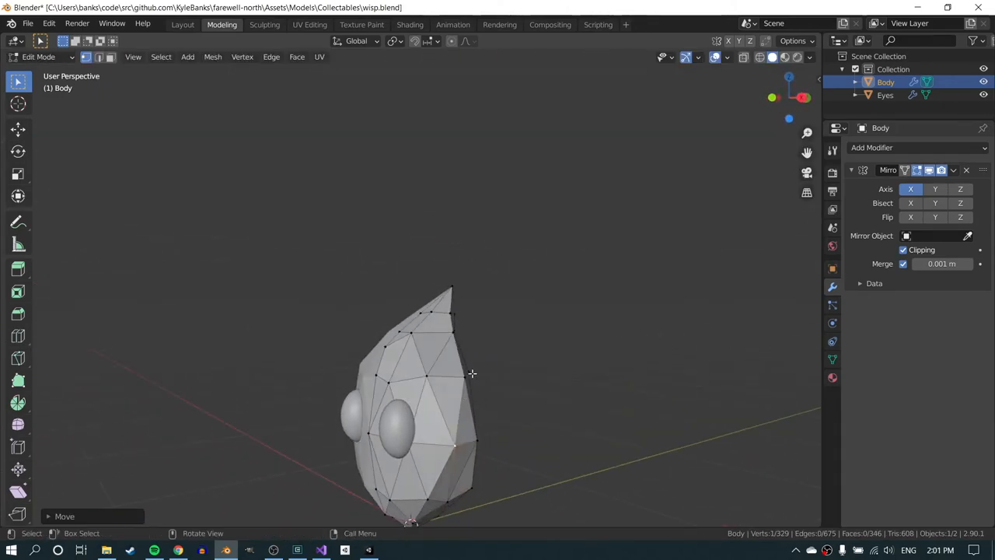
{"action": "key", "text": "g"}
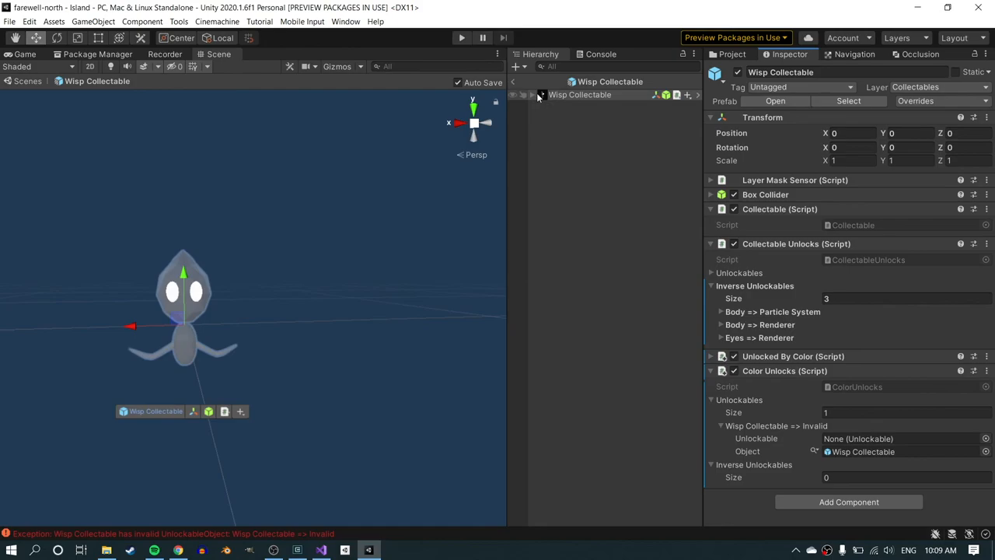
Step: Reveal the wisp's Body and Eyes, and set the Body entry's unlockable to Renderer
{"action": "left_click", "coordinate": [520, 95]}
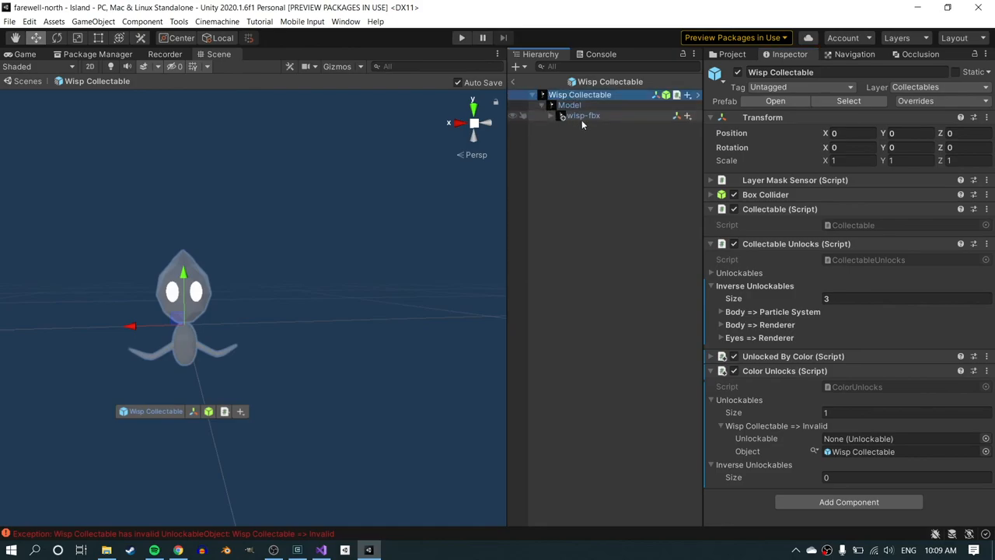
{"action": "left_click", "coordinate": [552, 115]}
{"action": "type", "text": "re"}
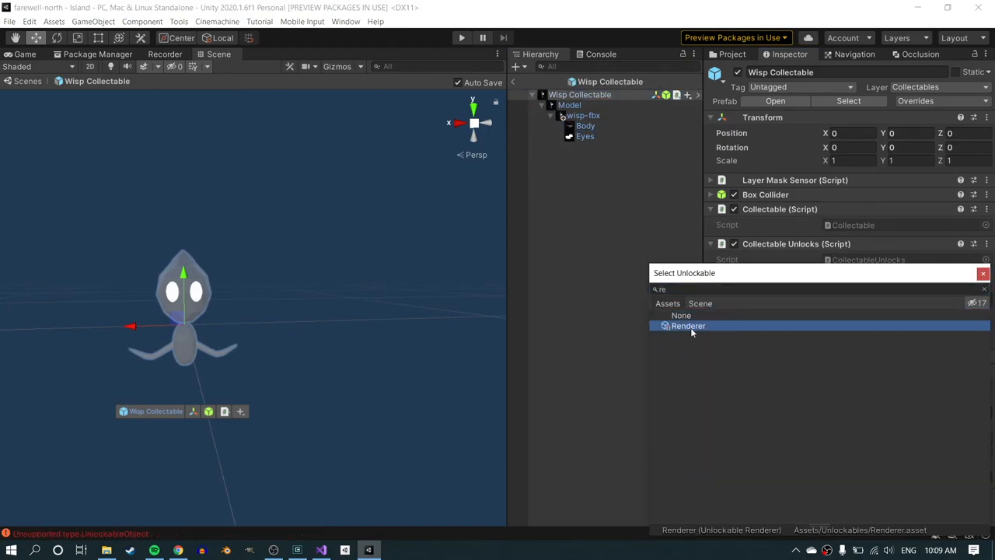
{"action": "left_click", "coordinate": [681, 315]}
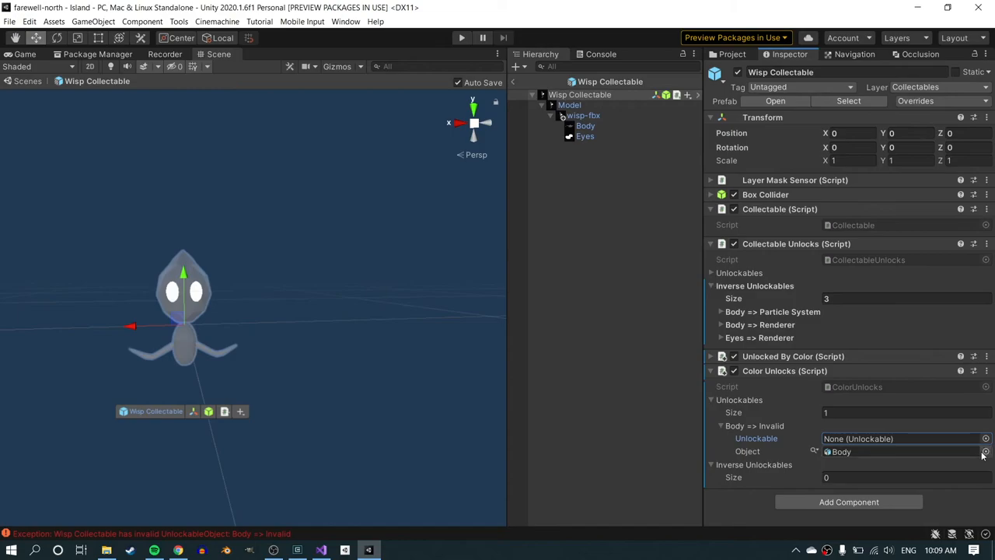
{"action": "left_click", "coordinate": [984, 438]}
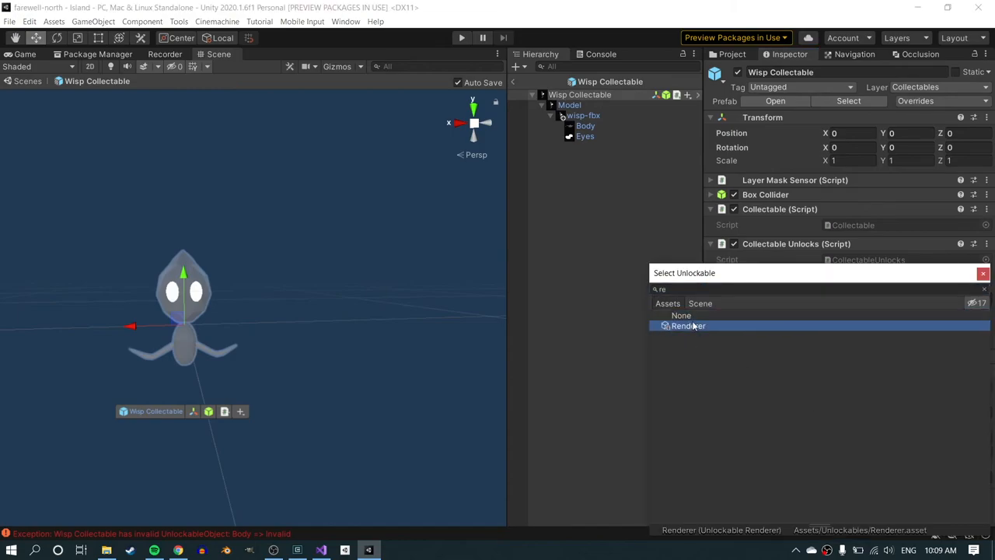
{"action": "left_click", "coordinate": [688, 325]}
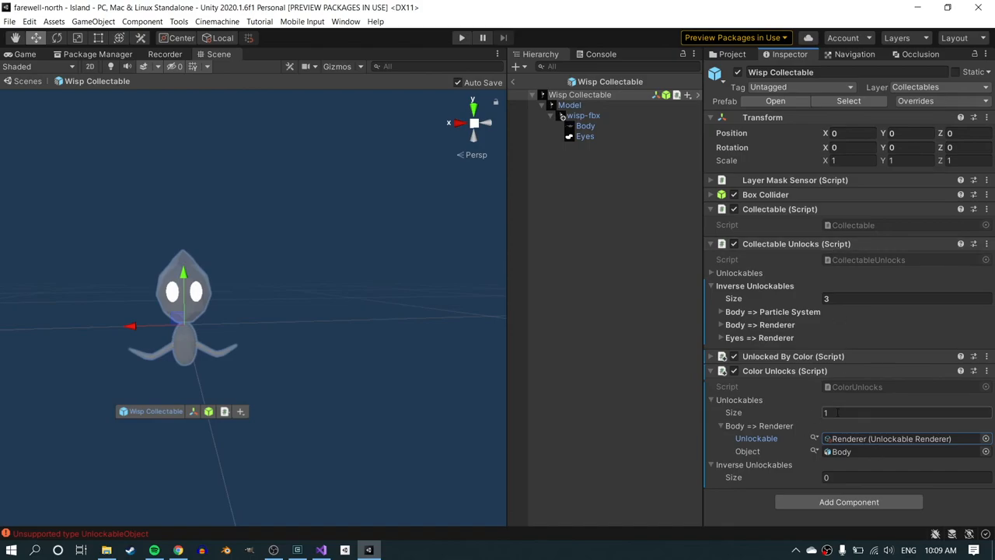
Step: Resize Color Unlocks to 3, make entry two a Particle System, assign Eyes to entry three
{"action": "left_click", "coordinate": [901, 412]}
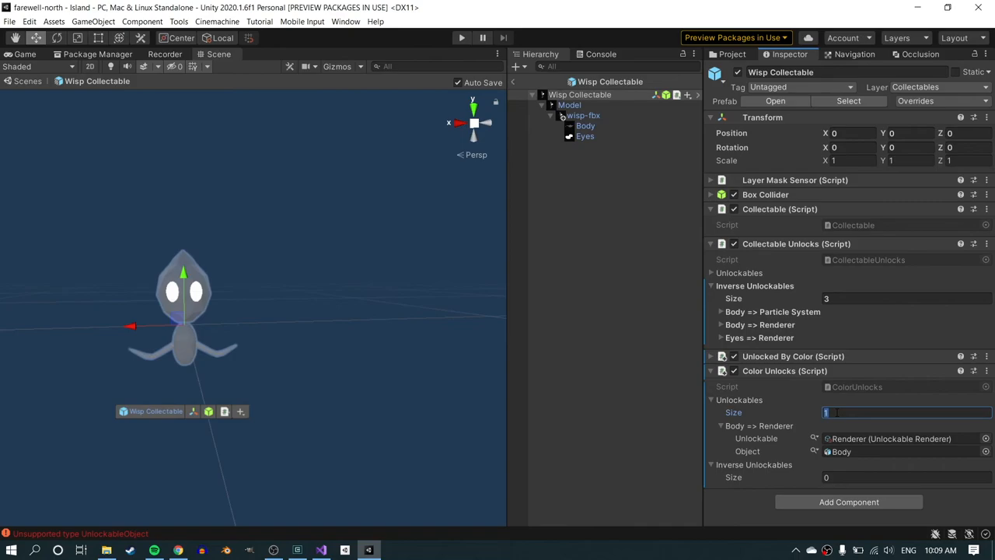
{"action": "type", "text": "3"}
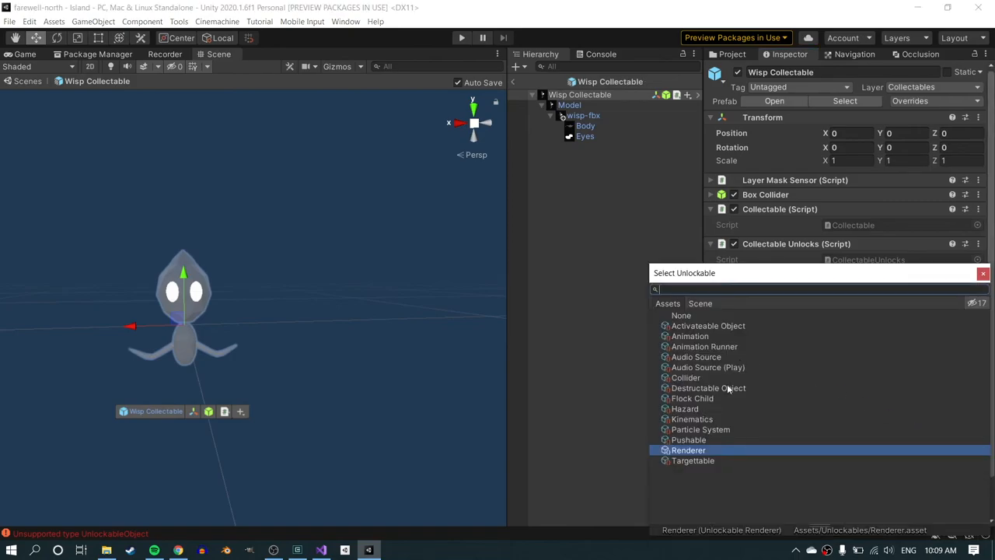
{"action": "left_click", "coordinate": [688, 449]}
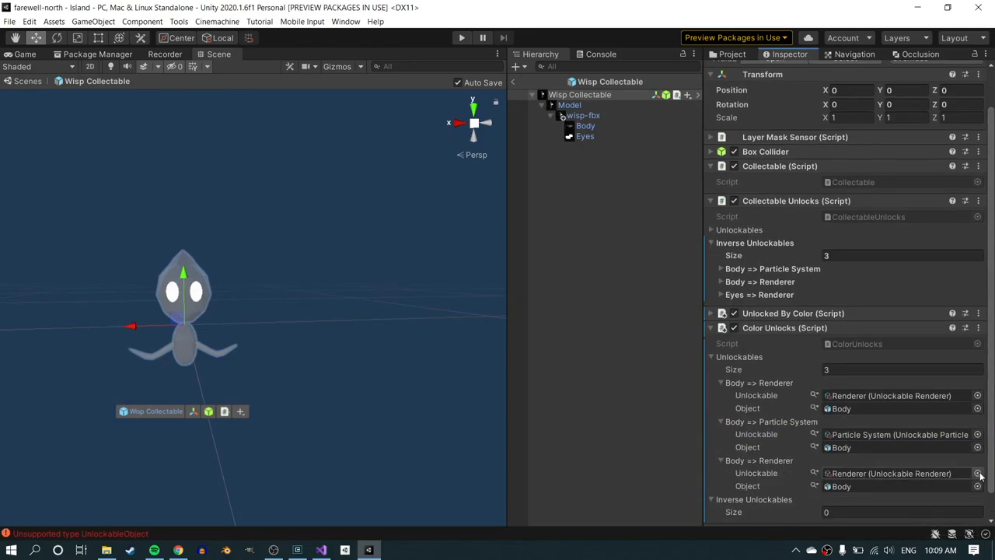
{"action": "left_click", "coordinate": [977, 483]}
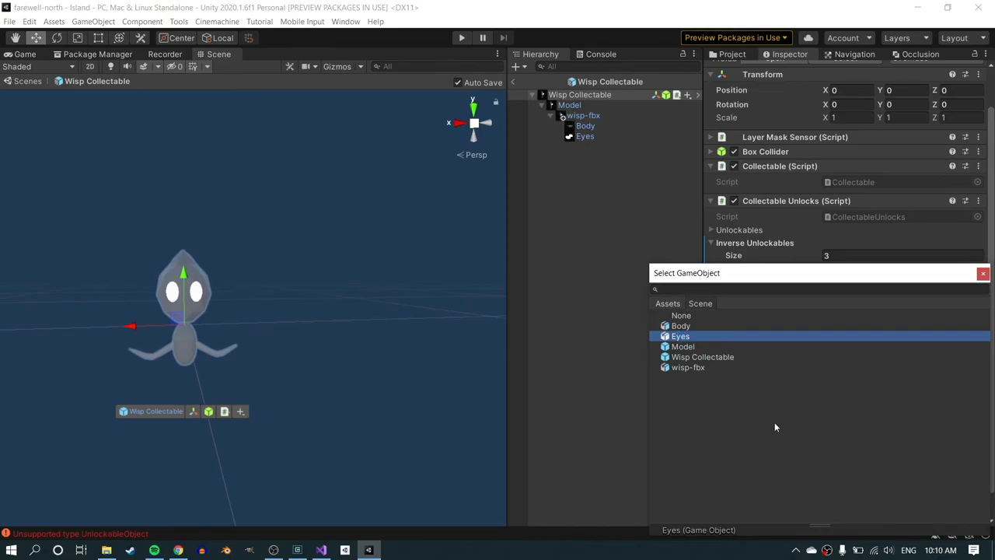
{"action": "left_click", "coordinate": [461, 37]}
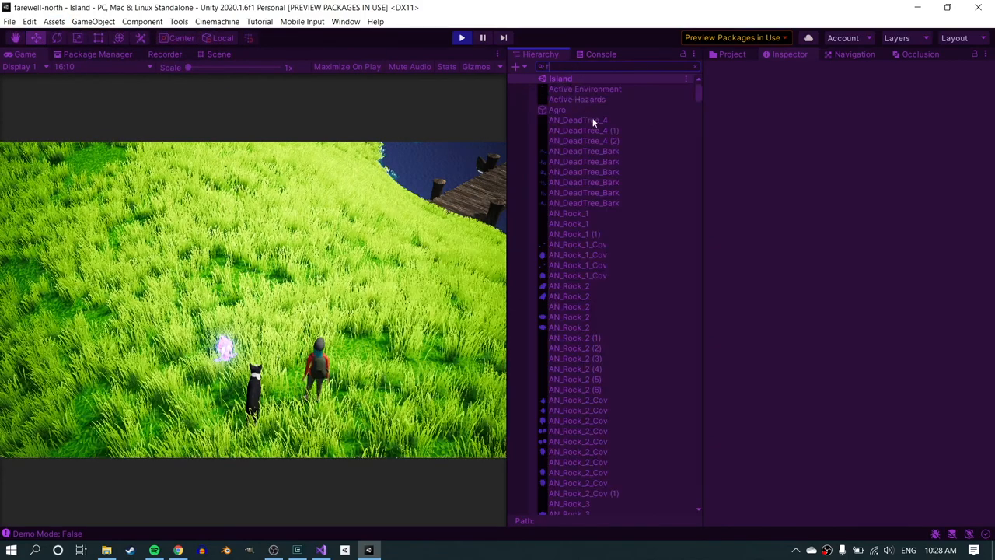
Step: Filter the Hierarchy by 'rune' during Play mode and select a rune object
{"action": "type", "text": "rune"}
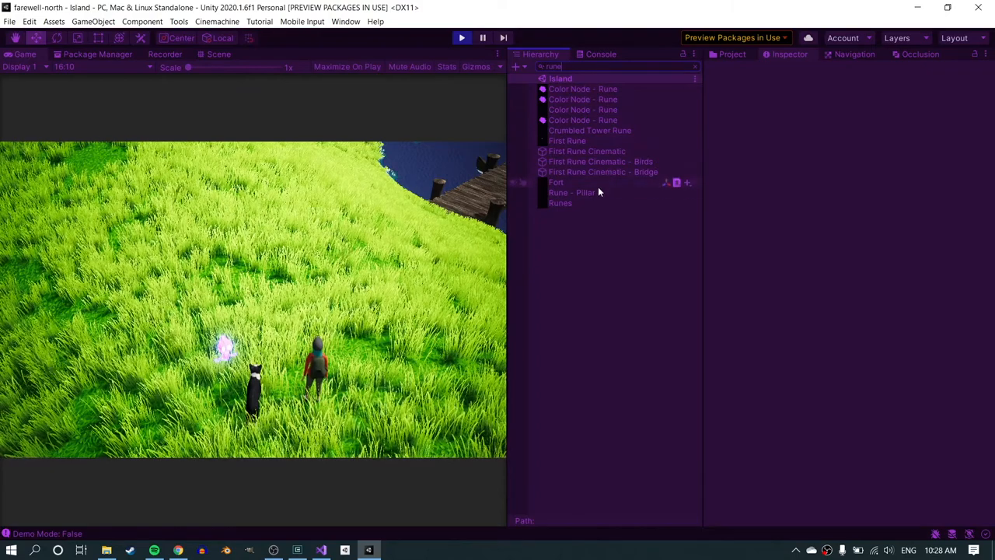
{"action": "left_click", "coordinate": [571, 192]}
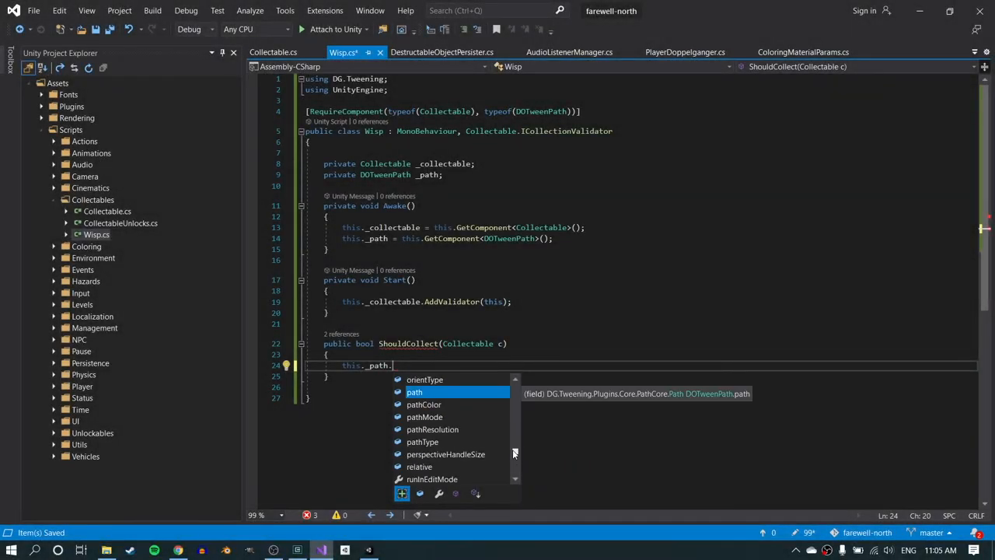
Step: Type 'if (this._path.com' inside ShouldCollect in Wisp.cs to start the path condition
{"action": "type", "text": "if (this._path.com"}
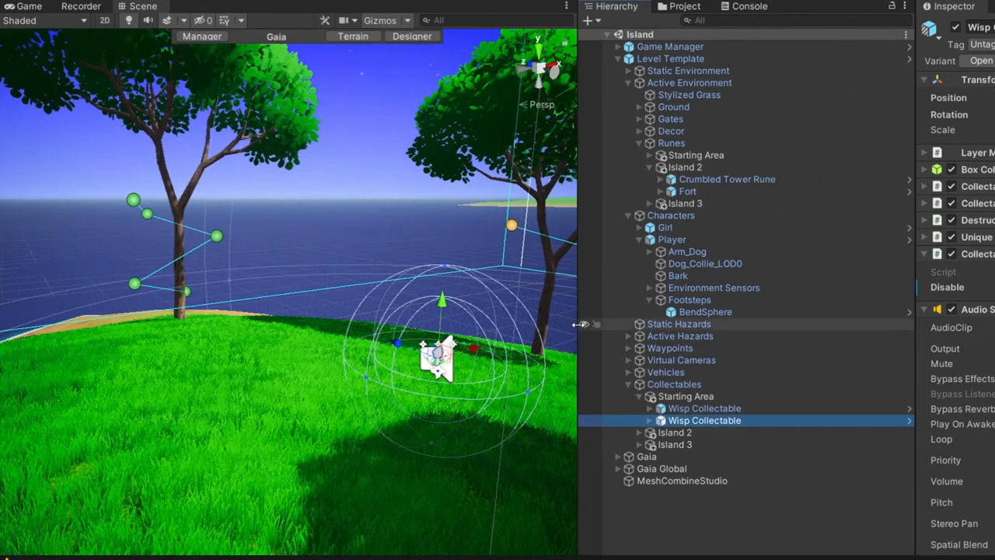
Step: Expand the second Wisp Collectable's Path 1, select its waypoints, and frame them in the Scene view
{"action": "left_click", "coordinate": [648, 420]}
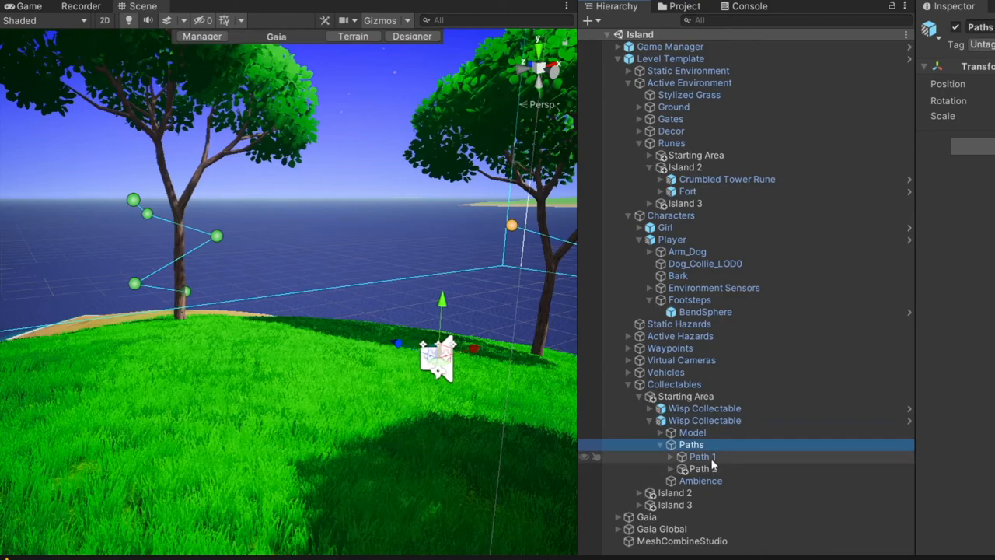
{"action": "left_click", "coordinate": [701, 456]}
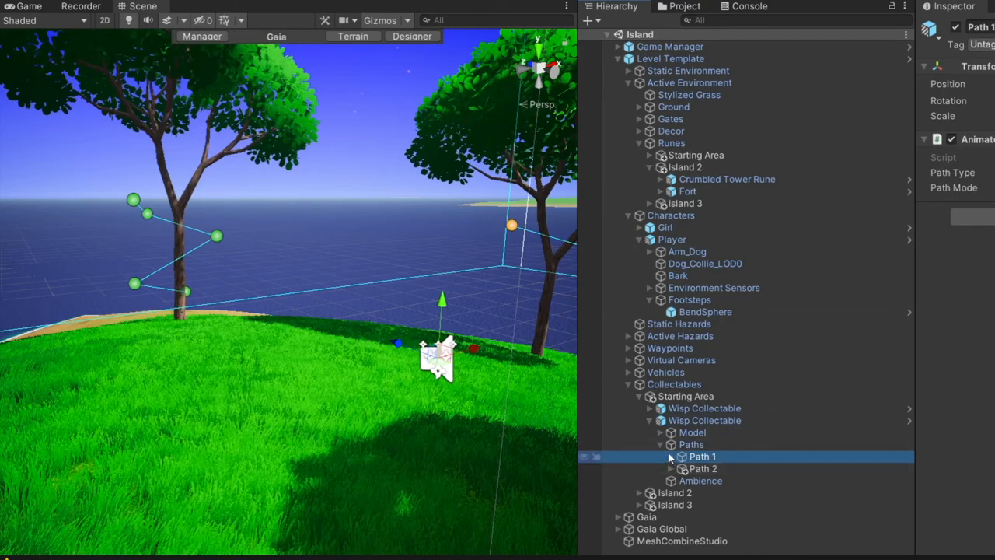
{"action": "left_click", "coordinate": [673, 455]}
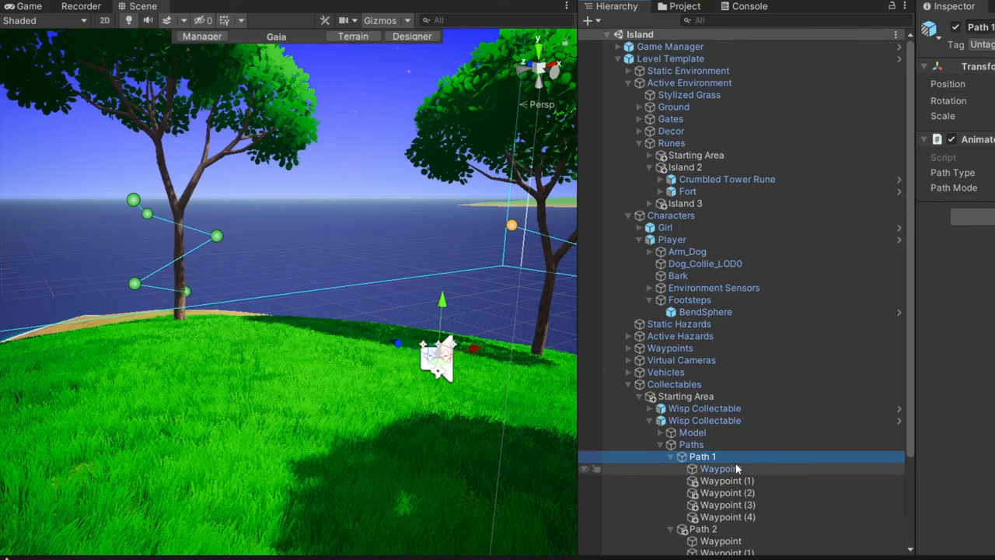
{"action": "left_click", "coordinate": [721, 468]}
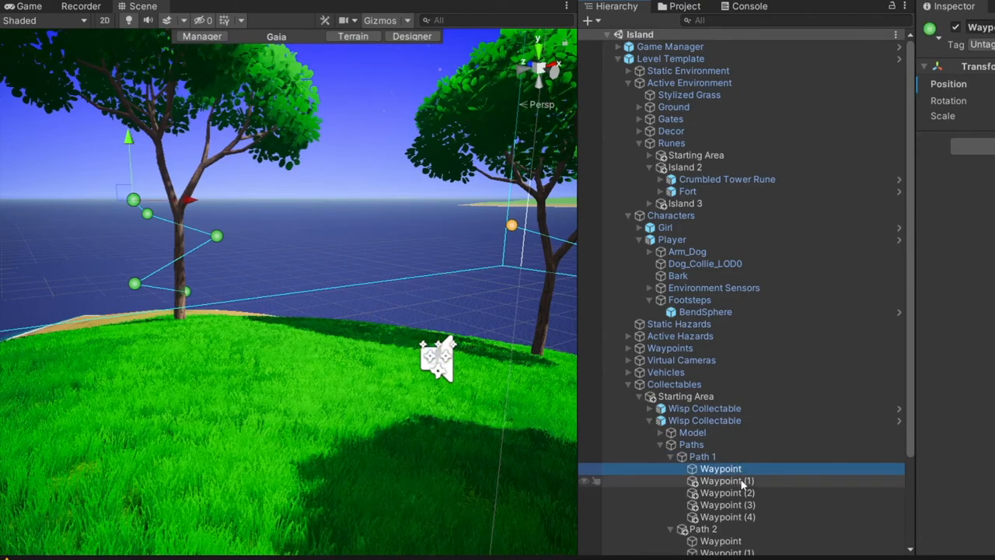
{"action": "left_click", "coordinate": [725, 517]}
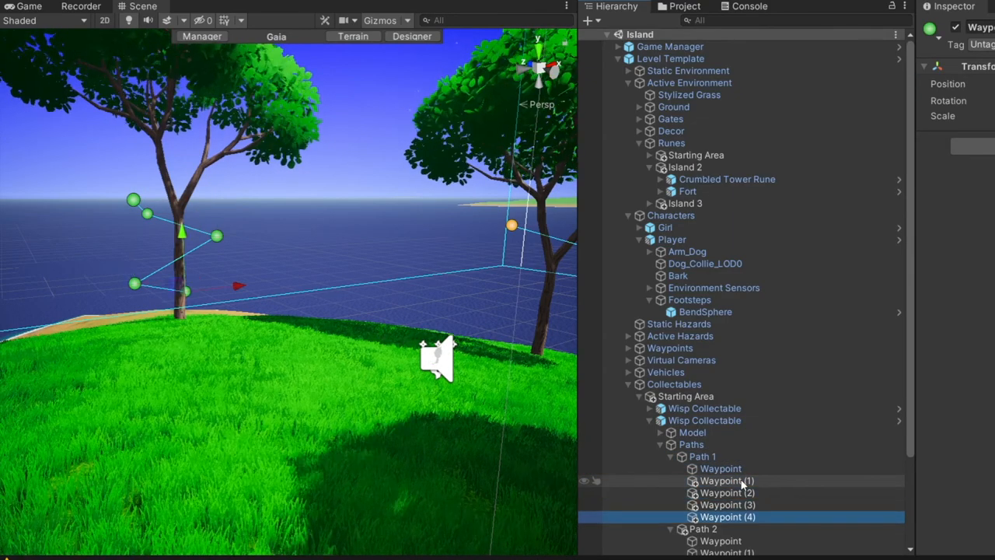
{"action": "left_click", "coordinate": [719, 468]}
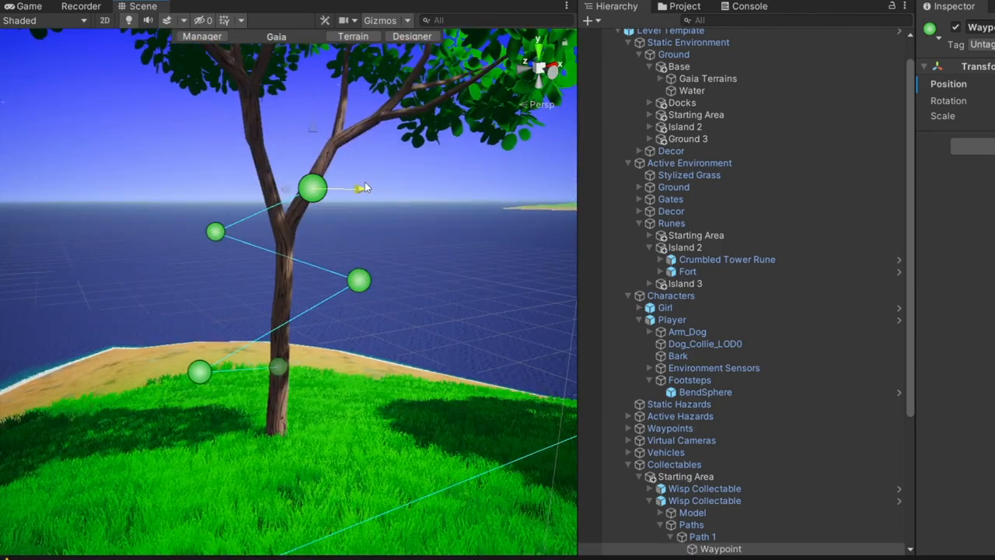
{"action": "left_click", "coordinate": [311, 186]}
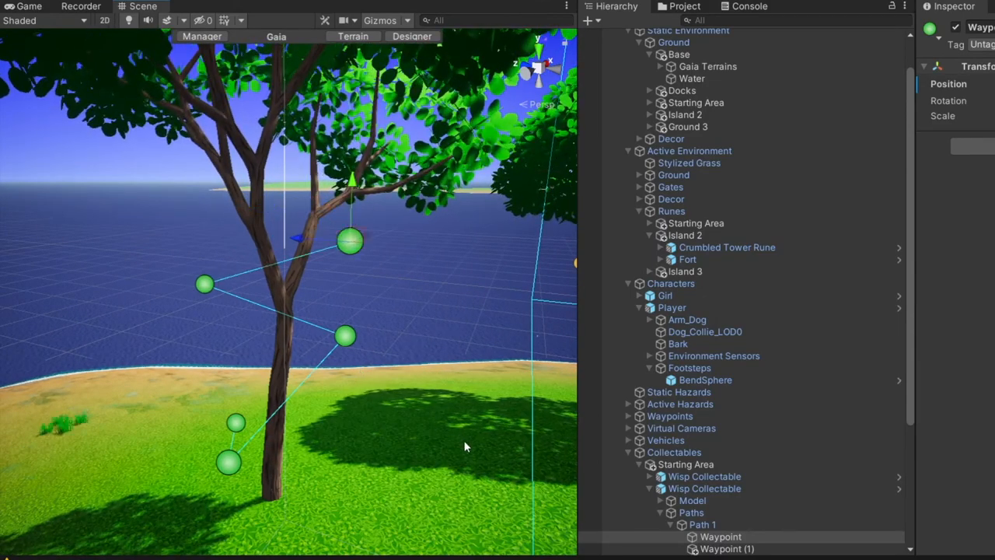
{"action": "left_click", "coordinate": [705, 488]}
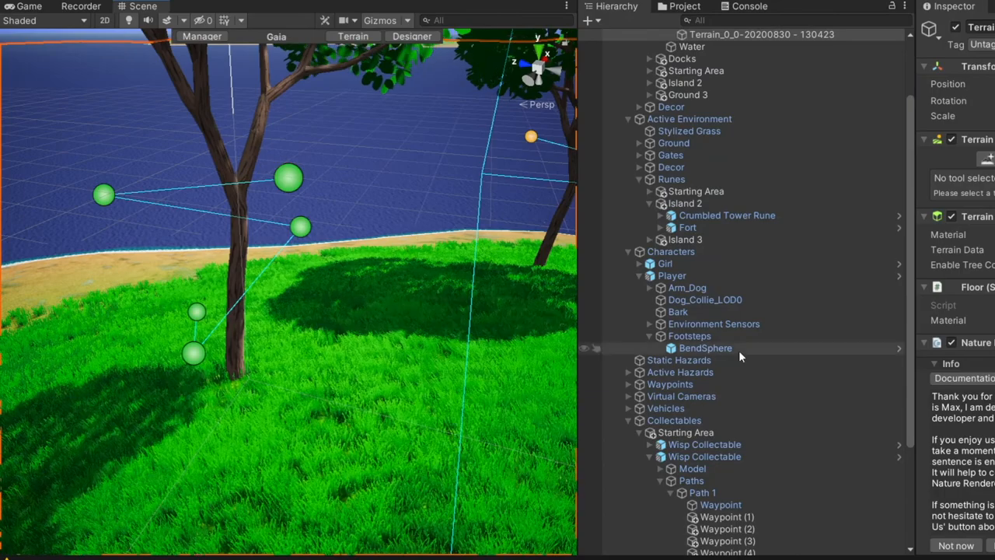
{"action": "left_click", "coordinate": [702, 343]}
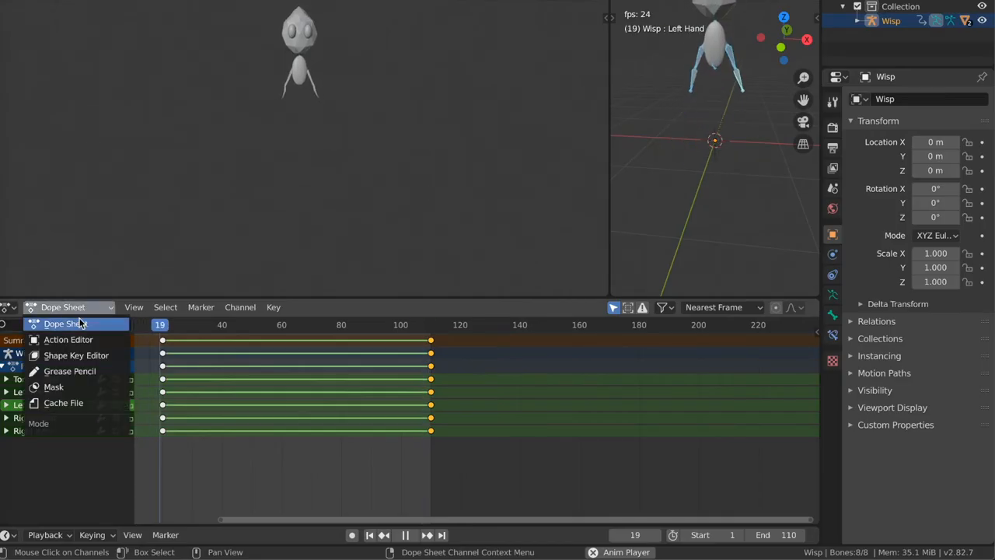
Step: Show the Action Editor, pick the Wisp's Fly Away action, and play it back
{"action": "left_click", "coordinate": [66, 338]}
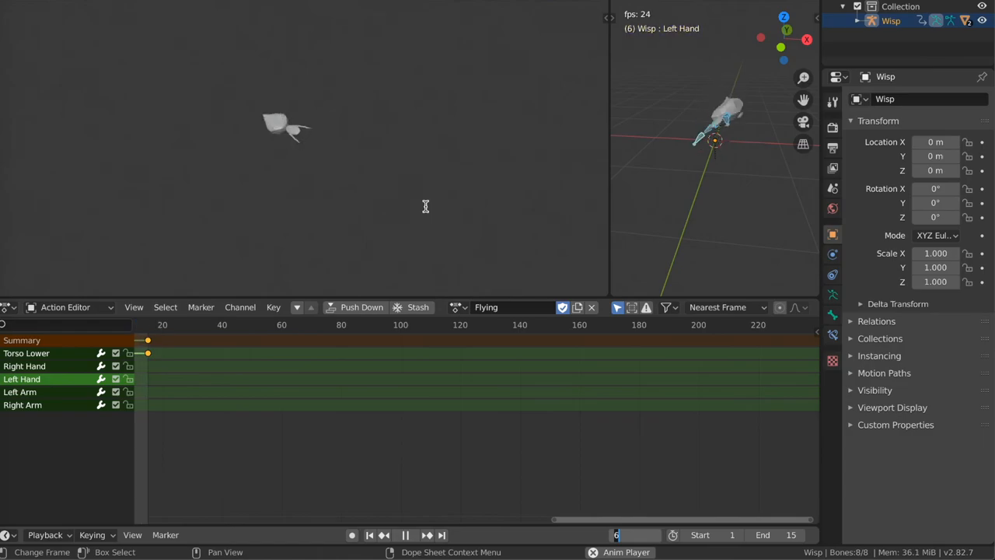
{"action": "left_click", "coordinate": [408, 535]}
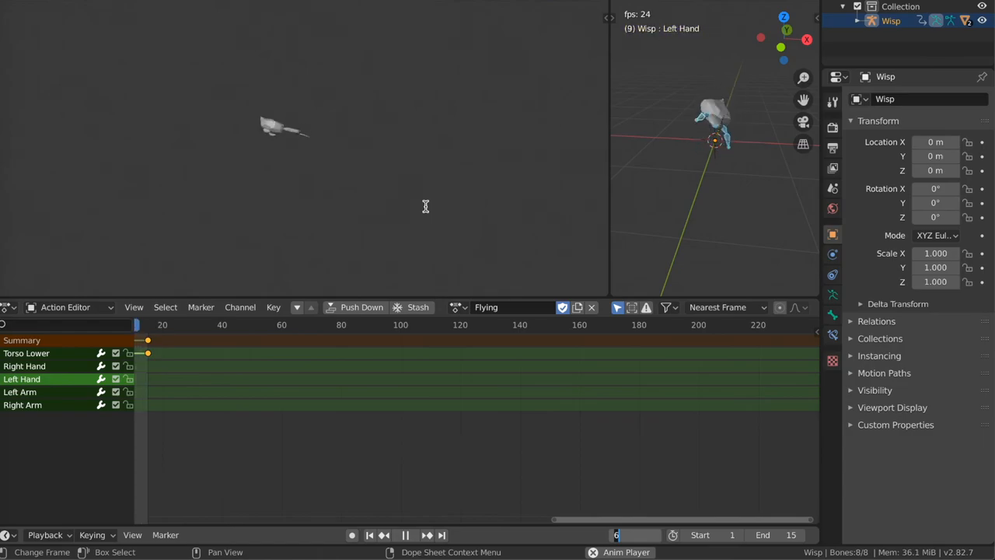
{"action": "left_click", "coordinate": [486, 306]}
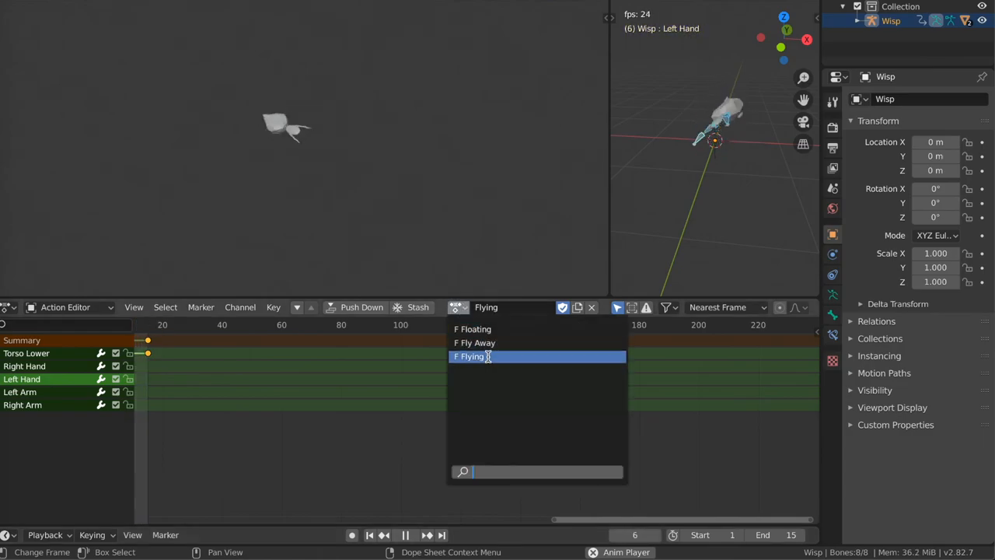
{"action": "left_click", "coordinate": [474, 343]}
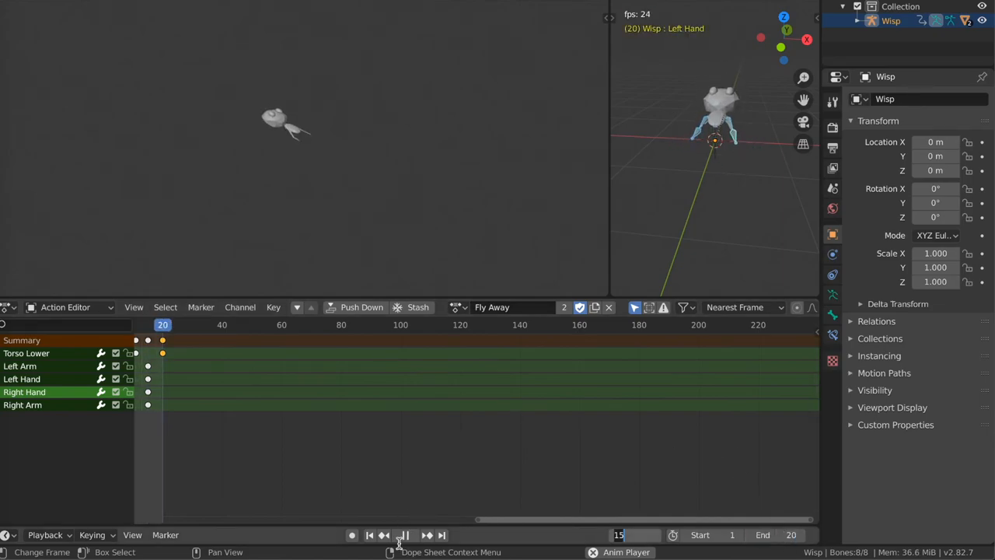
{"action": "left_click", "coordinate": [408, 534]}
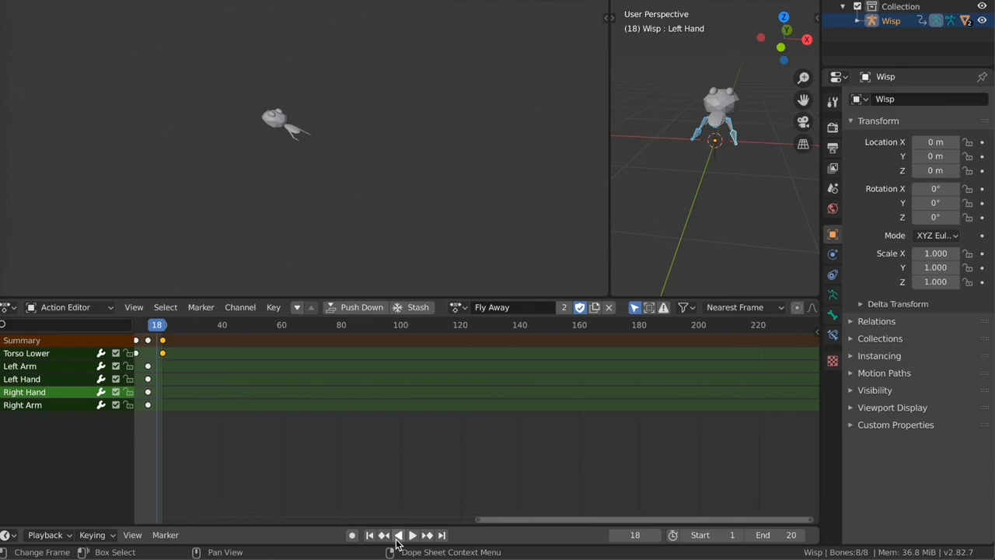
{"action": "left_click", "coordinate": [411, 535]}
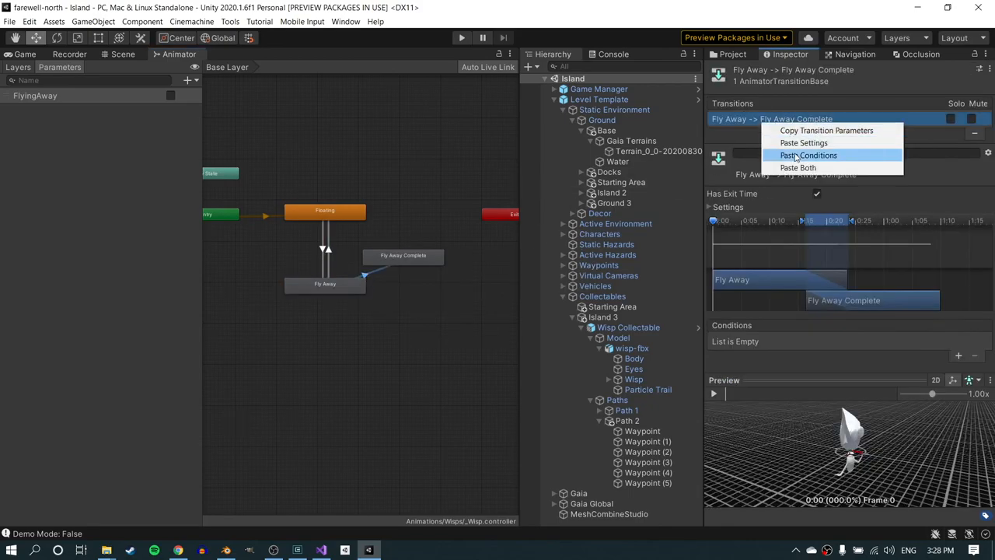
Step: Apply Paste Conditions to the Fly Away → Fly Away Complete transition via the Inspector gear menu
{"action": "left_click", "coordinate": [808, 155]}
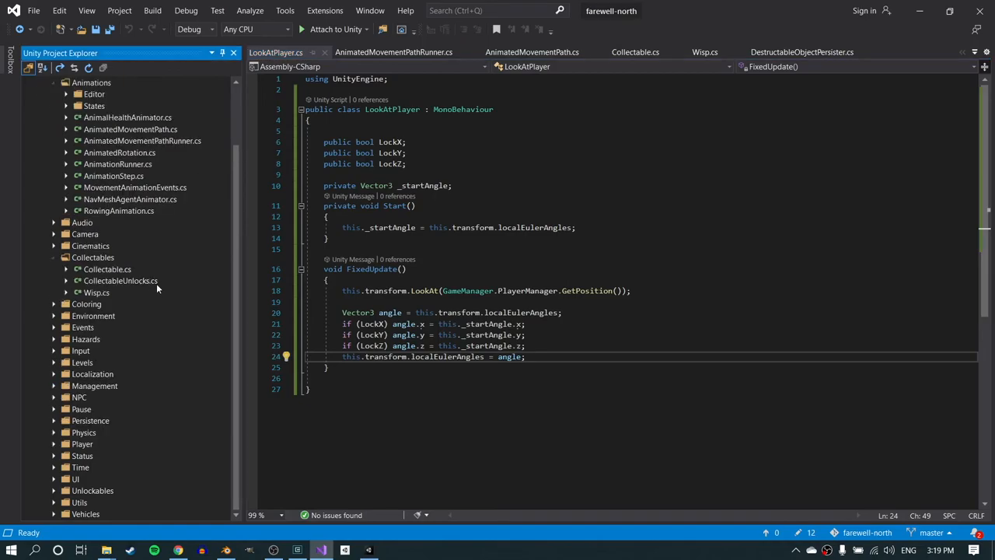
{"action": "left_click", "coordinate": [702, 52]}
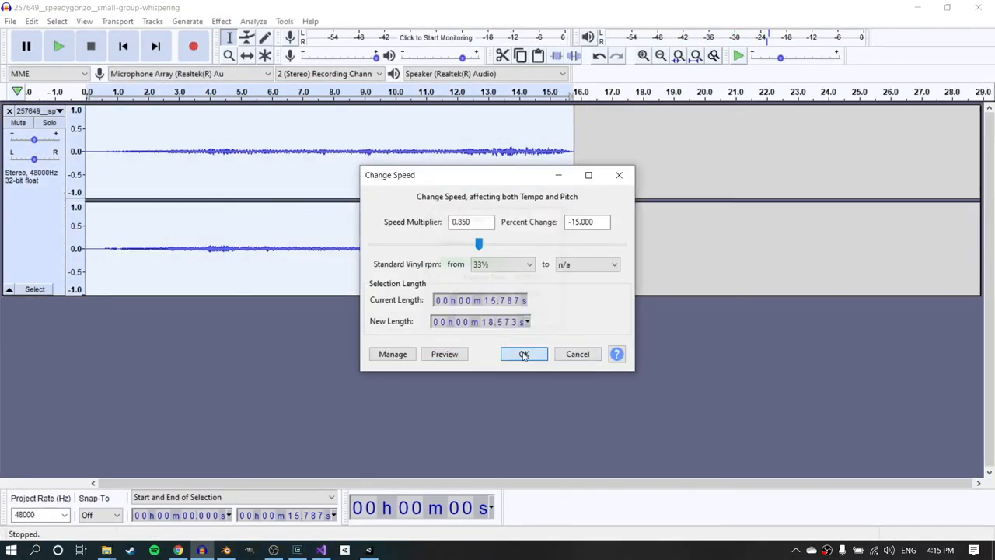
Step: Apply the 0.850 speed change to the whispering clip, select it all, and reopen the Effect menu
{"action": "left_click", "coordinate": [523, 353]}
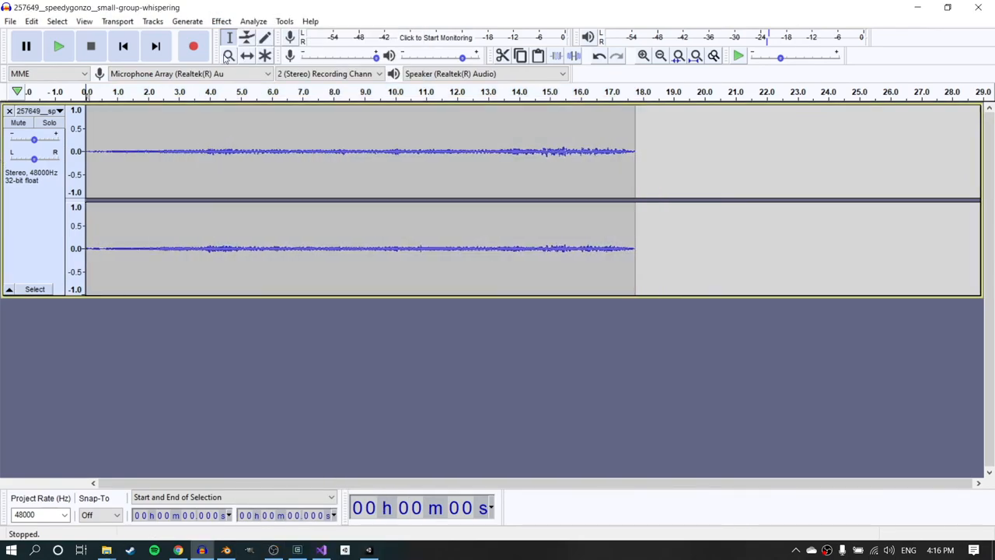
{"action": "left_click", "coordinate": [57, 48]}
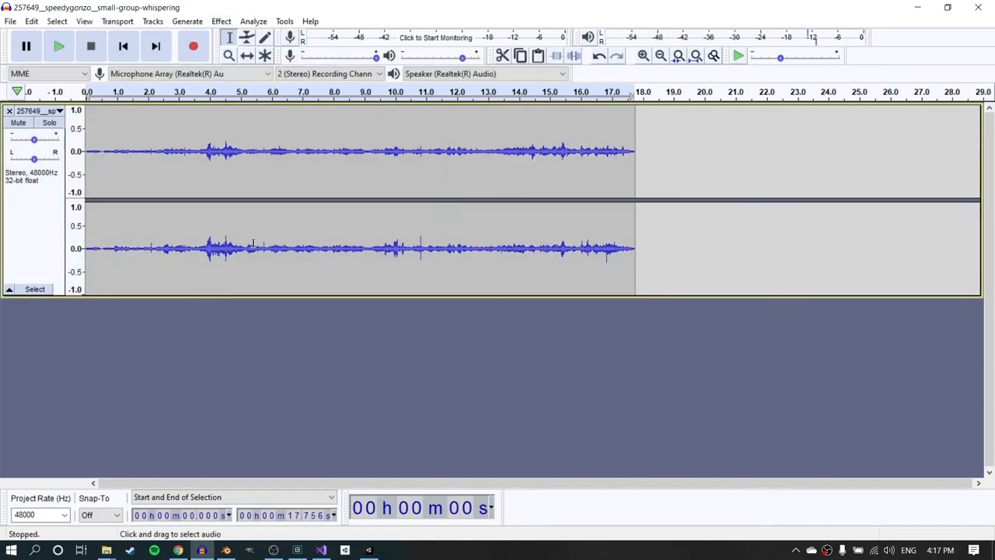
{"action": "left_click", "coordinate": [221, 21]}
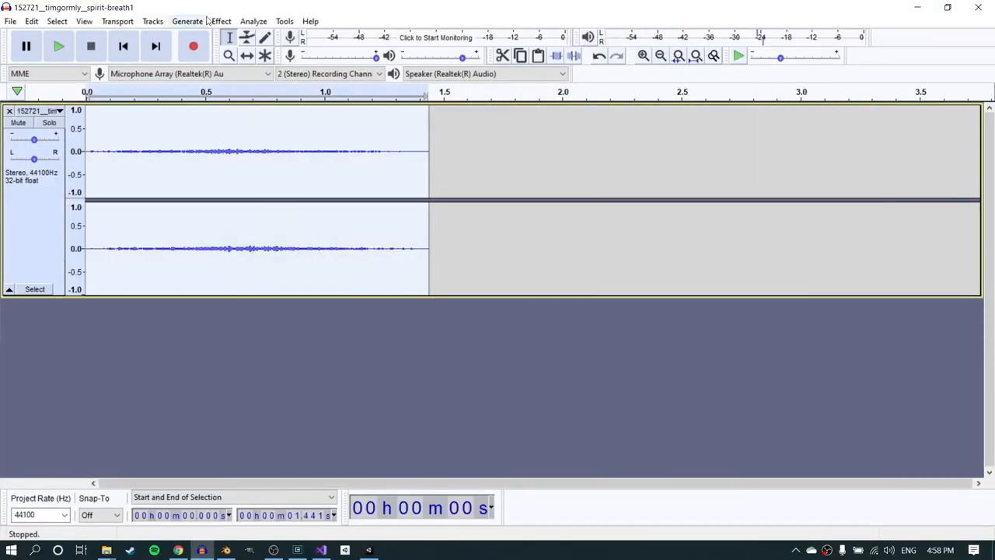
{"action": "left_click", "coordinate": [58, 46]}
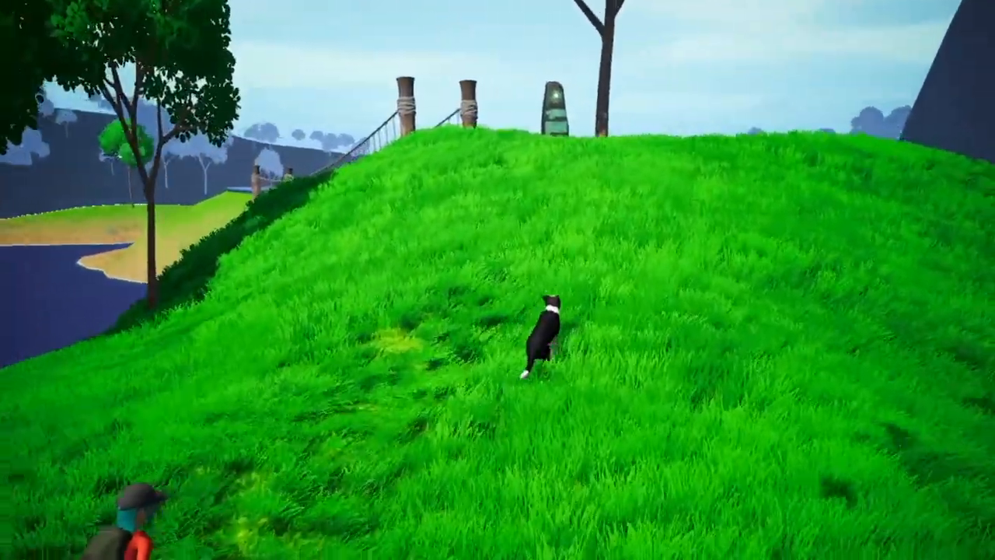
Step: Hold W to run the collie up the grassy hill toward the rune stone
{"action": "key", "text": "w"}
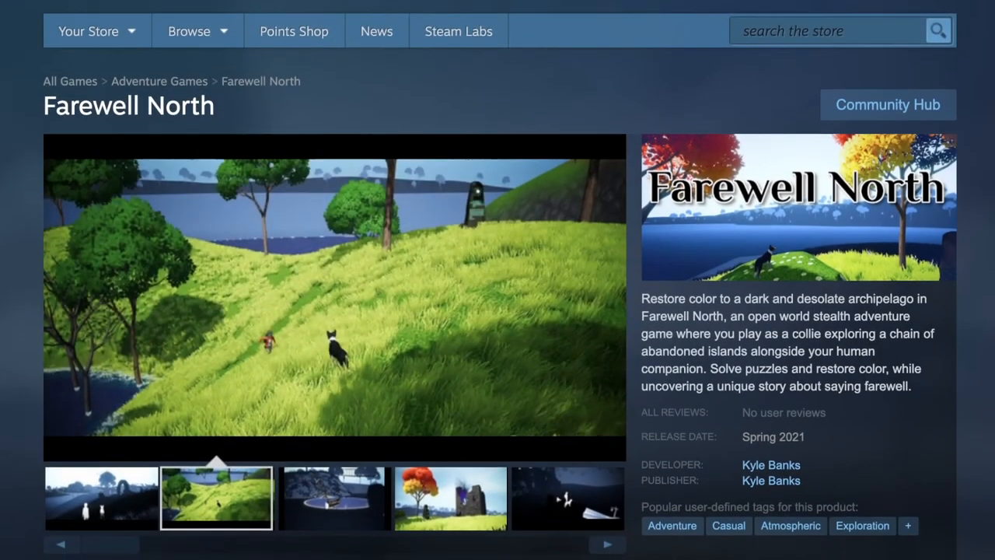
Step: Scroll past the Spring 2021 wishlist button to the About This Game section
{"action": "scroll", "scroll_direction": "down", "scroll_amount": 3}
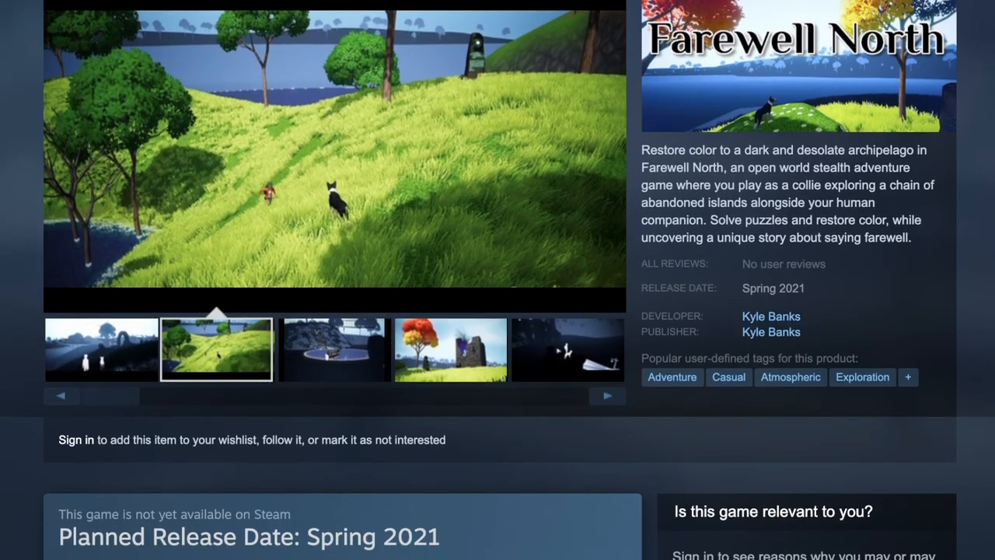
{"action": "scroll", "scroll_direction": "down", "scroll_amount": 3}
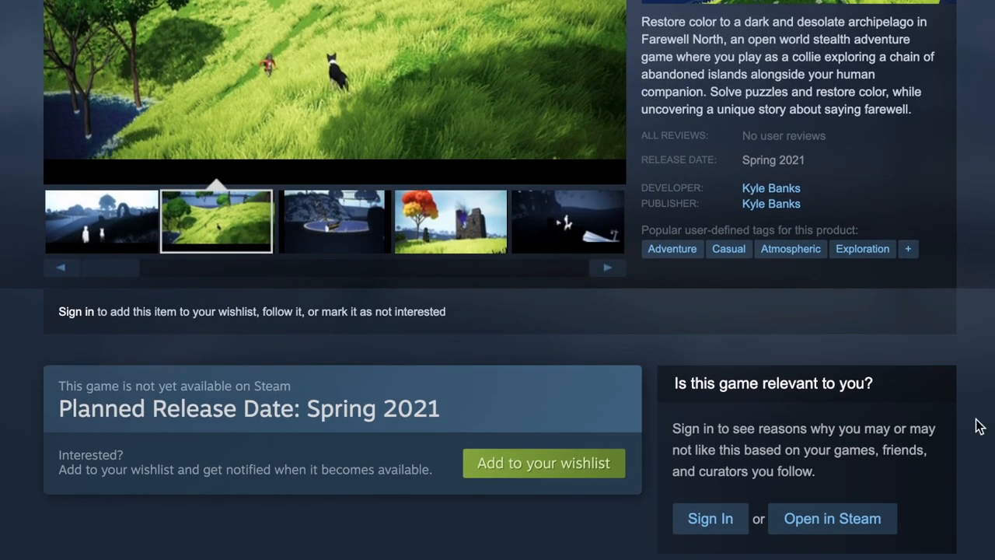
{"action": "left_click", "coordinate": [328, 221]}
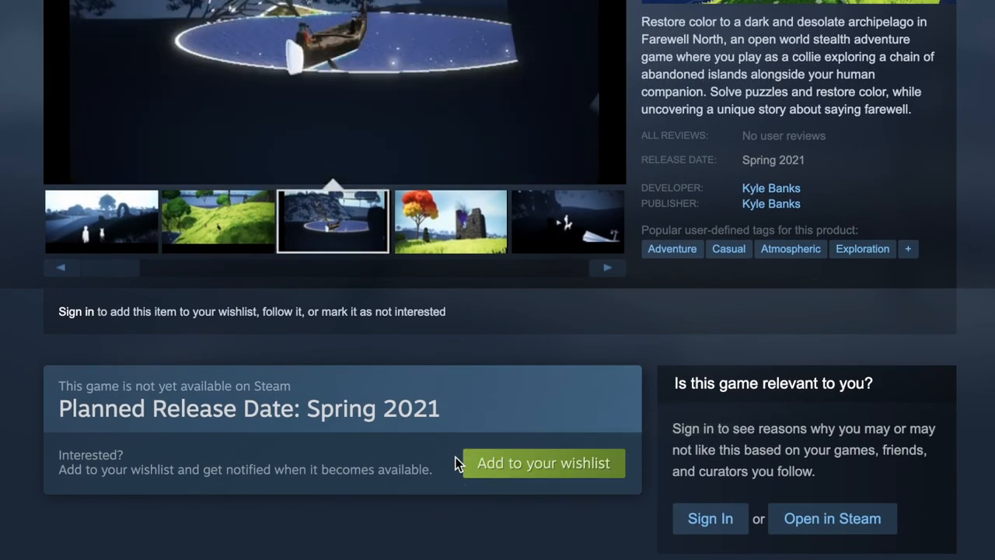
{"action": "mouse_move", "coordinate": [443, 421]}
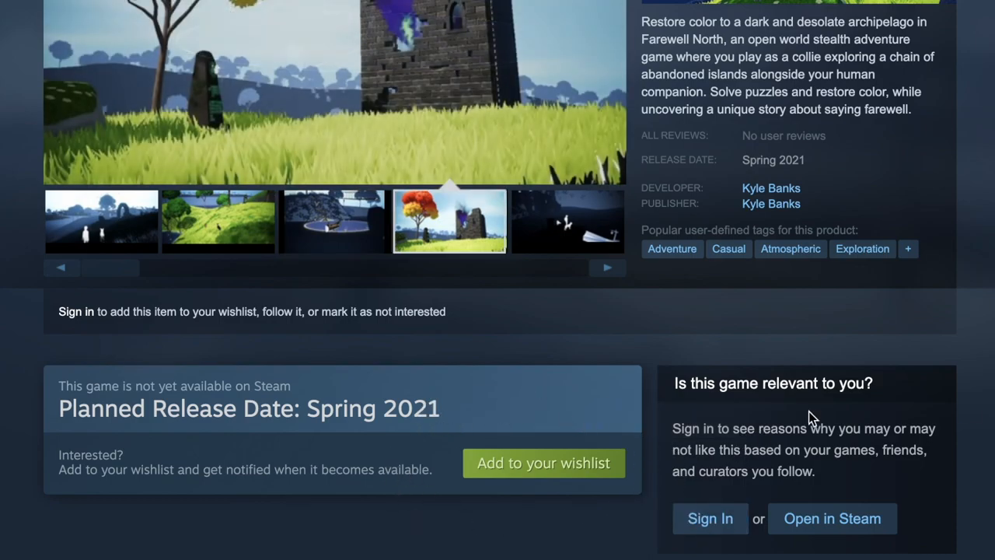
{"action": "scroll", "scroll_direction": "down", "scroll_amount": 3}
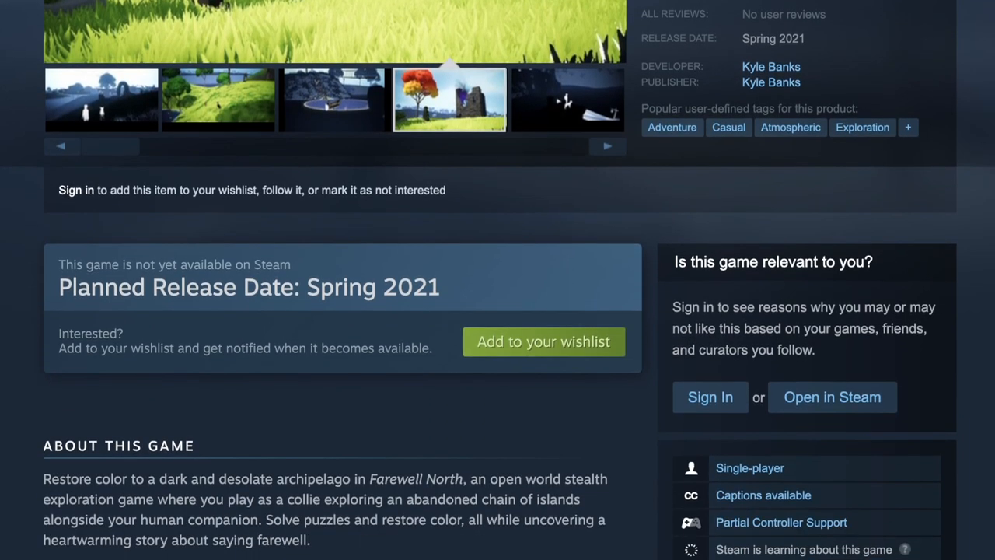
{"action": "scroll", "scroll_direction": "down", "scroll_amount": 3}
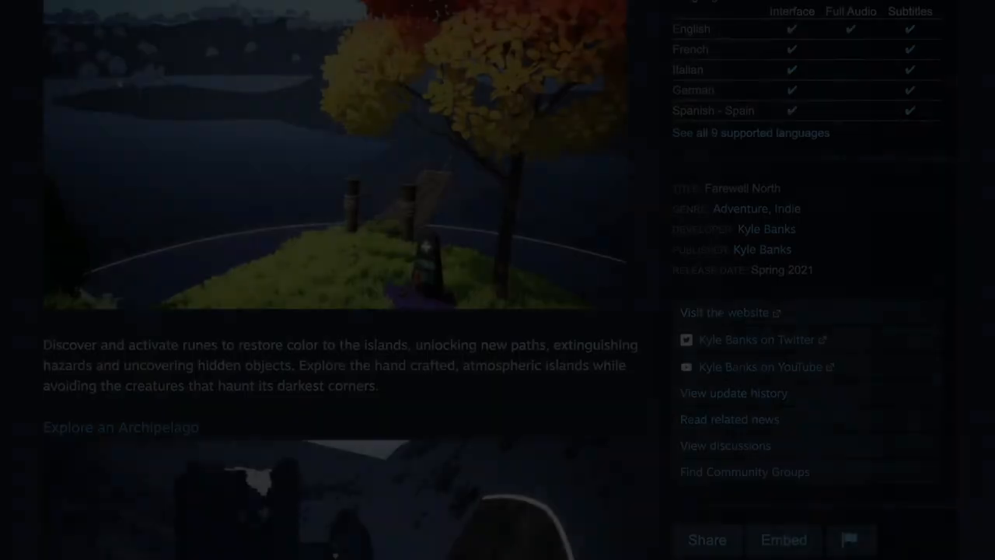